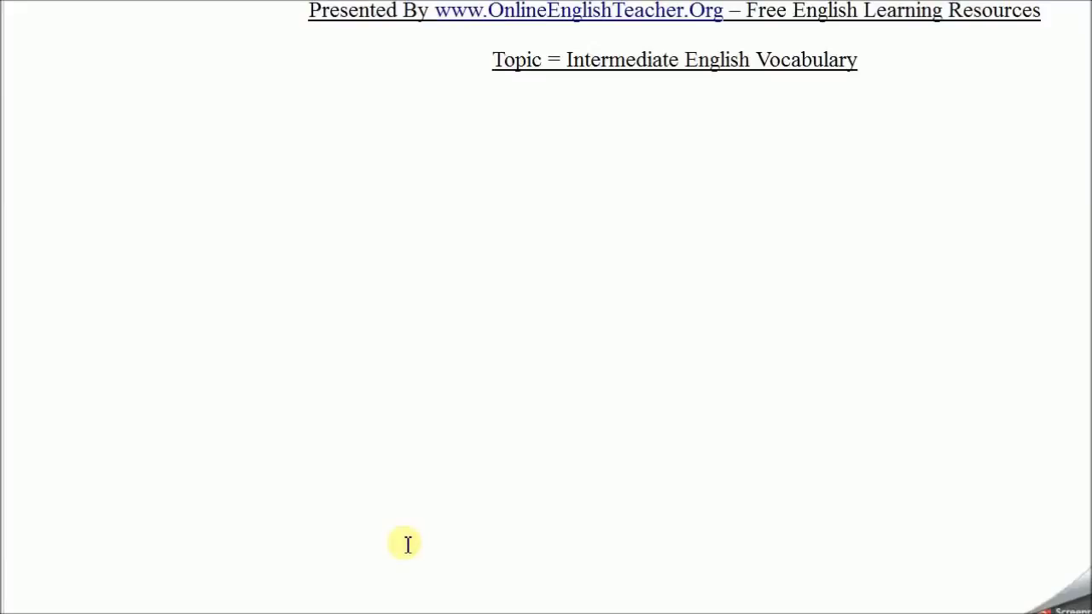
{"action": "mouse_move", "coordinate": [390, 408]}
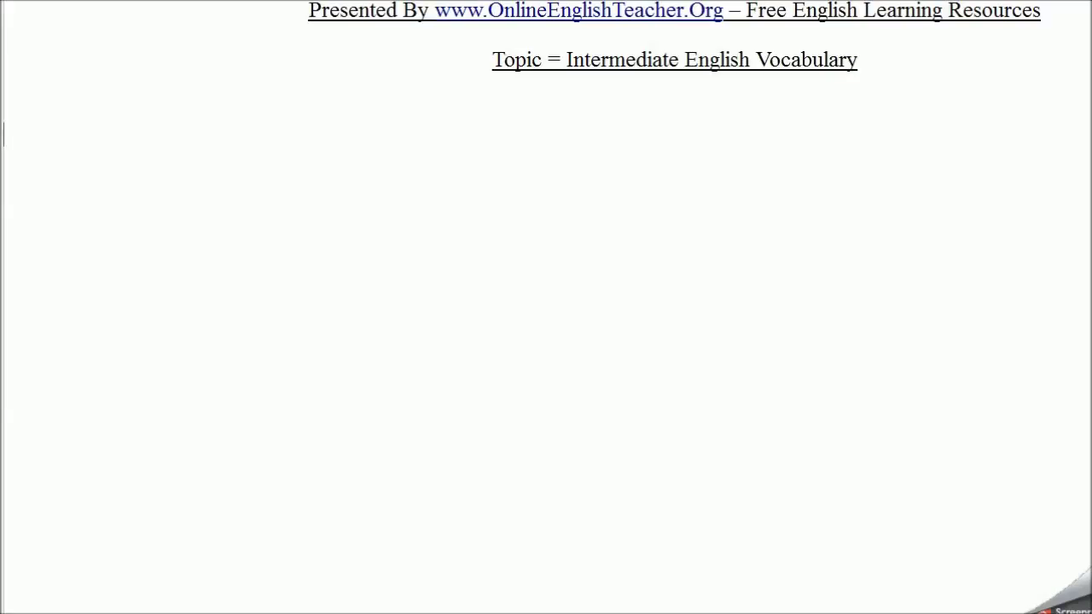
Add the line 'Phone vocabulary.' beneath the Intermediate English Vocabulary heading
{"action": "type", "text": "Phone vocabulary."}
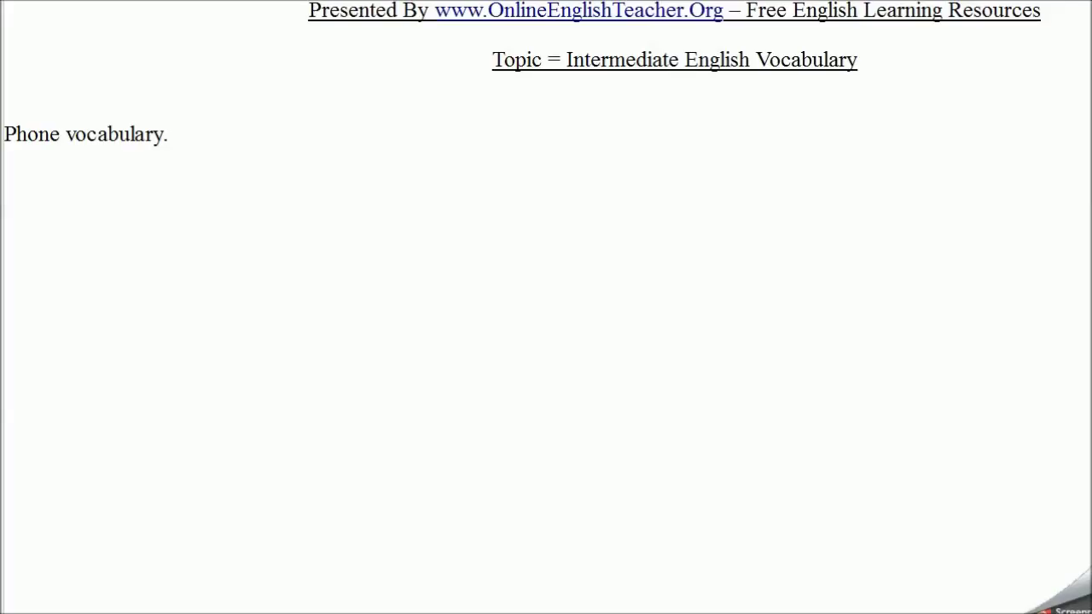
Add 'Cycling' as a second vocabulary area on its own line below 'Phone vocabulary.'
{"action": "type", "text": "Cycling"}
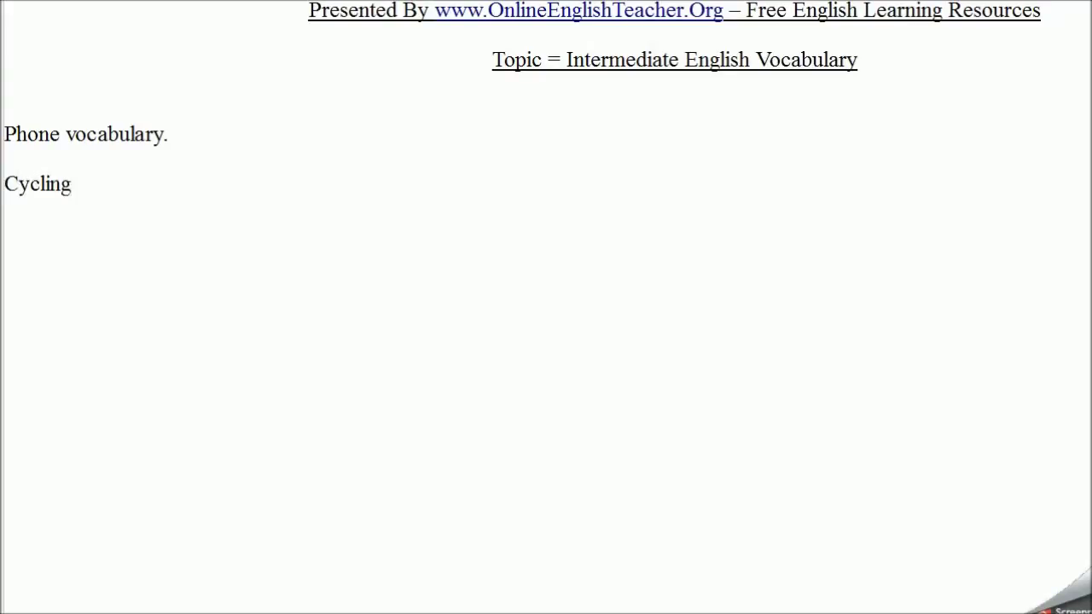
{"action": "left_click", "coordinate": [72, 184]}
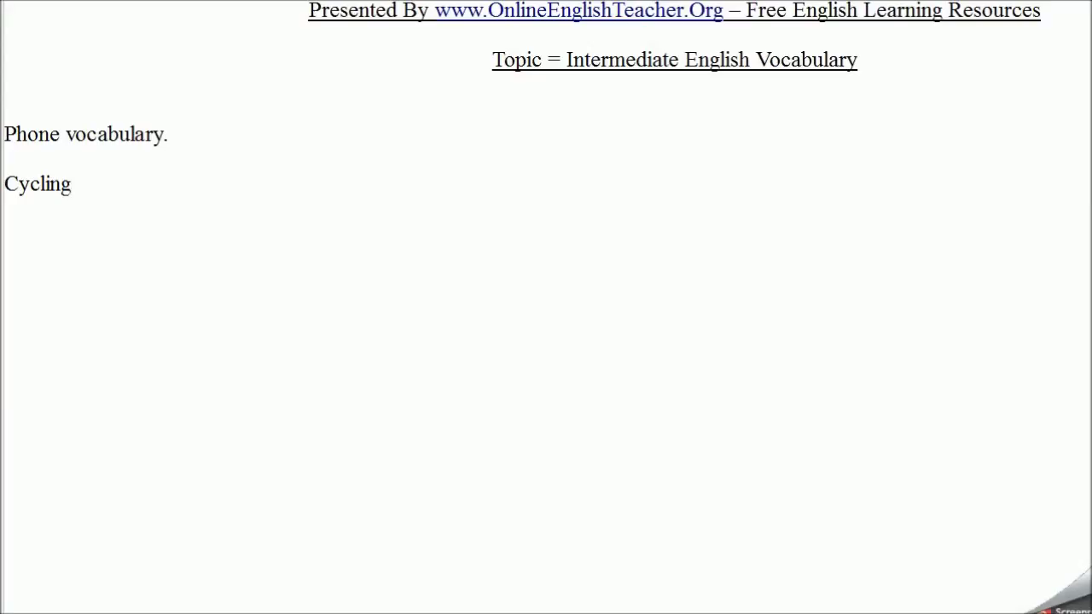
{"action": "left_click", "coordinate": [71, 185]}
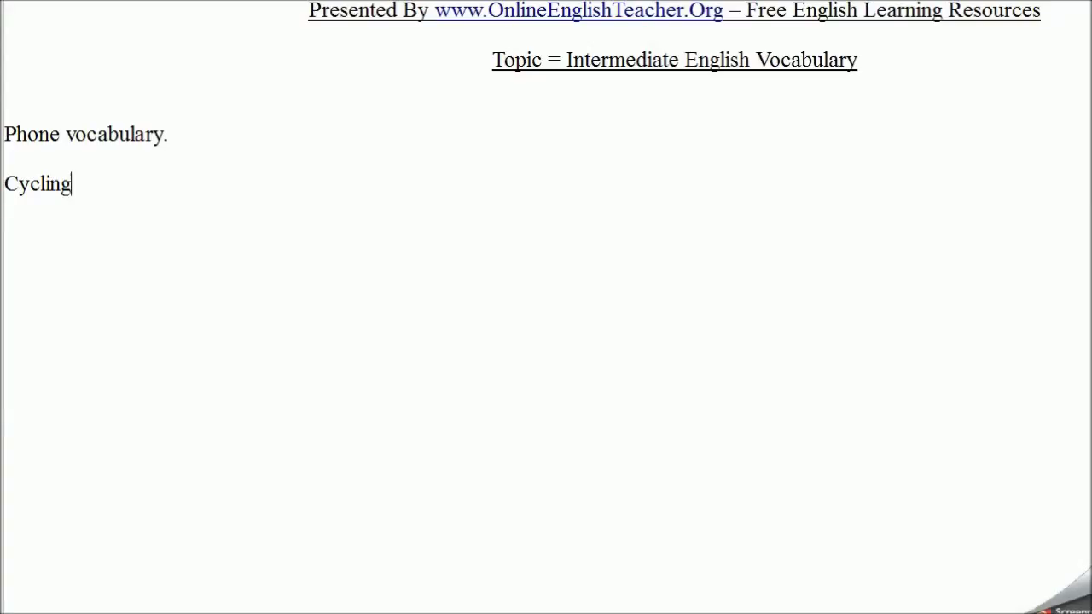